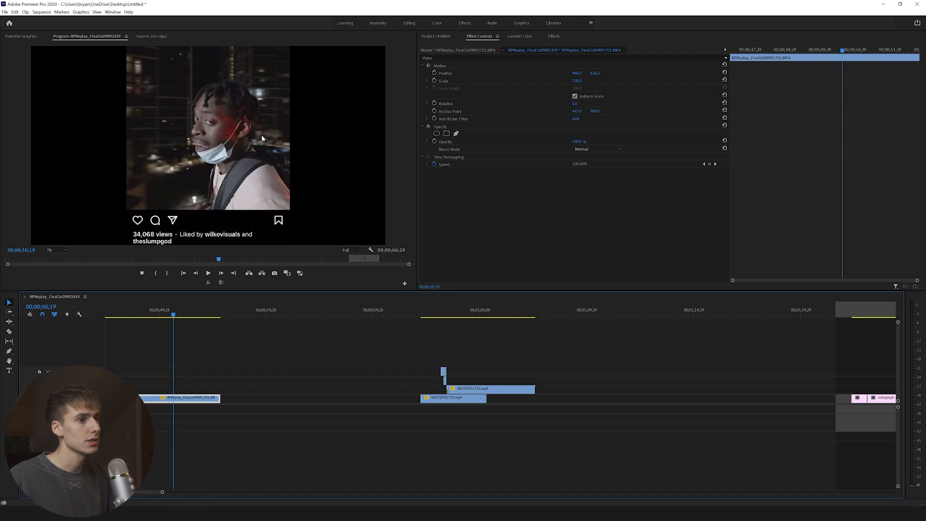
# Step: Review the cut into the hooded figure clip by replaying the transition over it
pyautogui.click(441, 310)
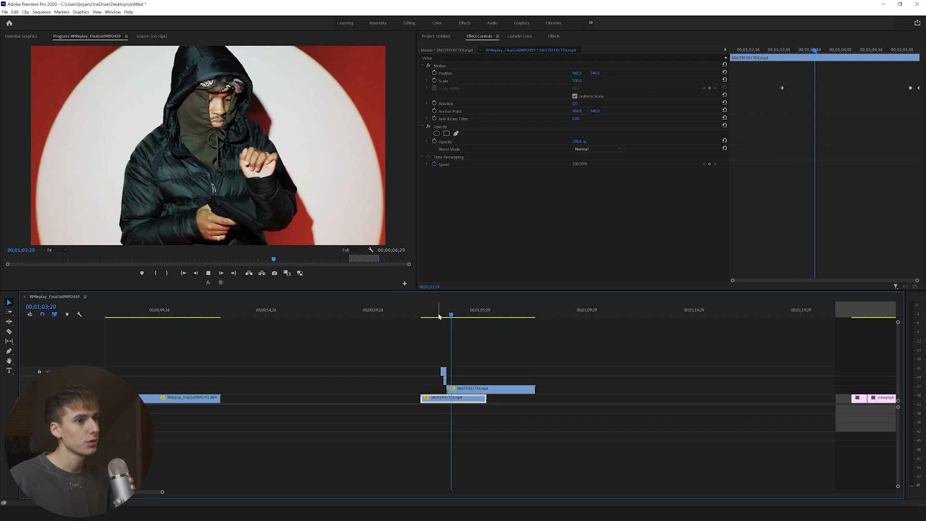
pyautogui.click(196, 310)
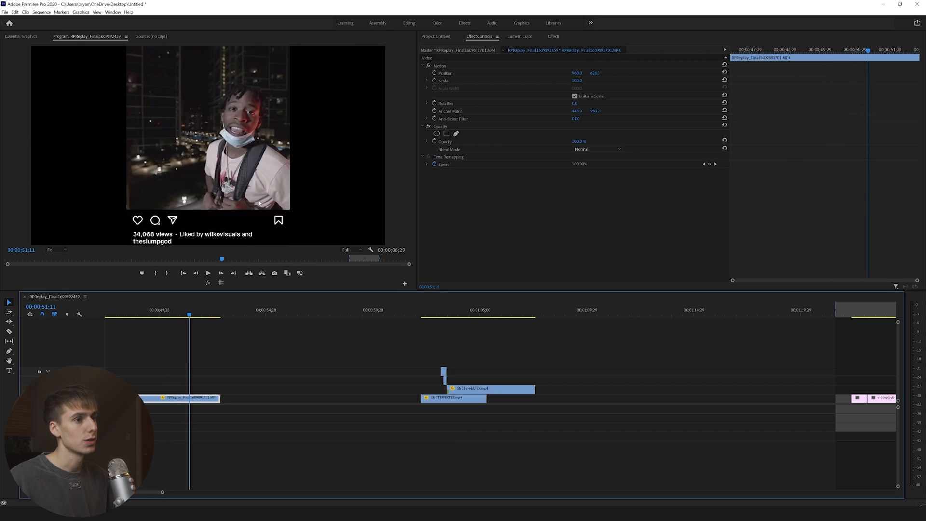
pyautogui.moveTo(433, 320)
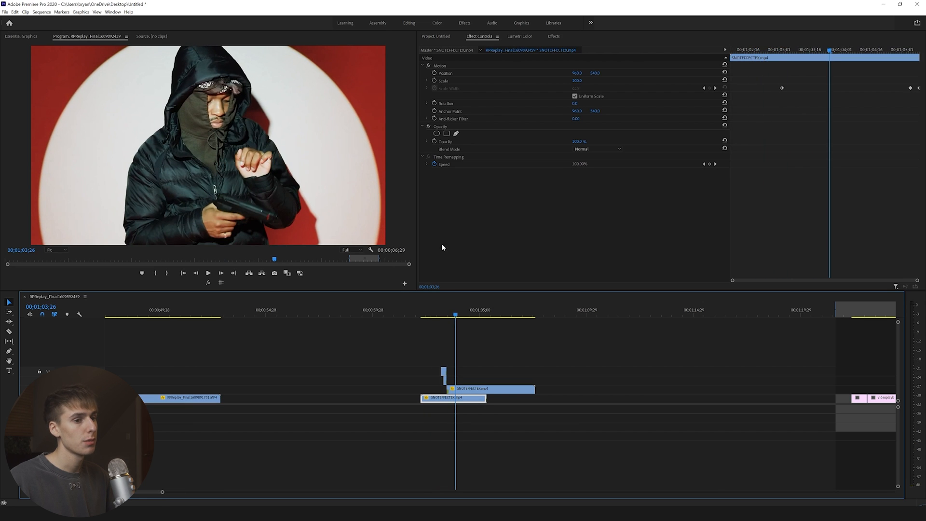
pyautogui.click(442, 310)
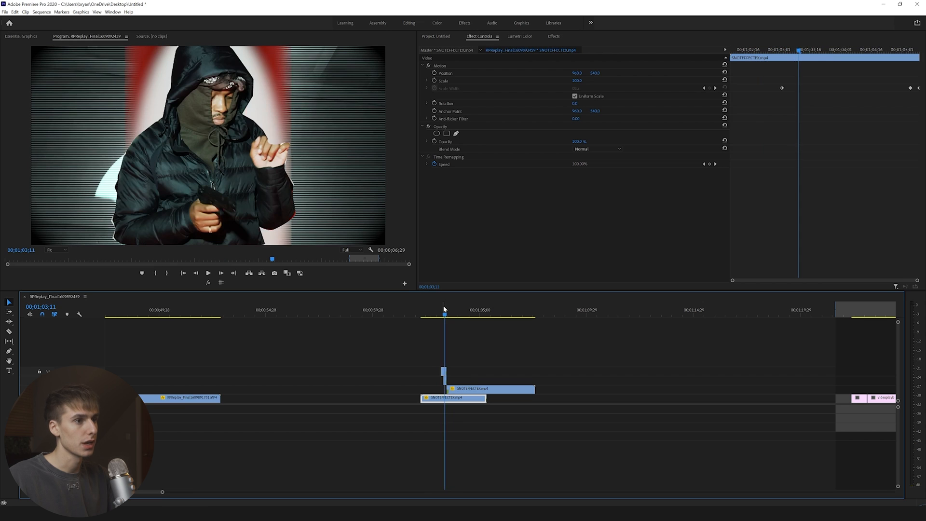
pyautogui.hscroll(3)
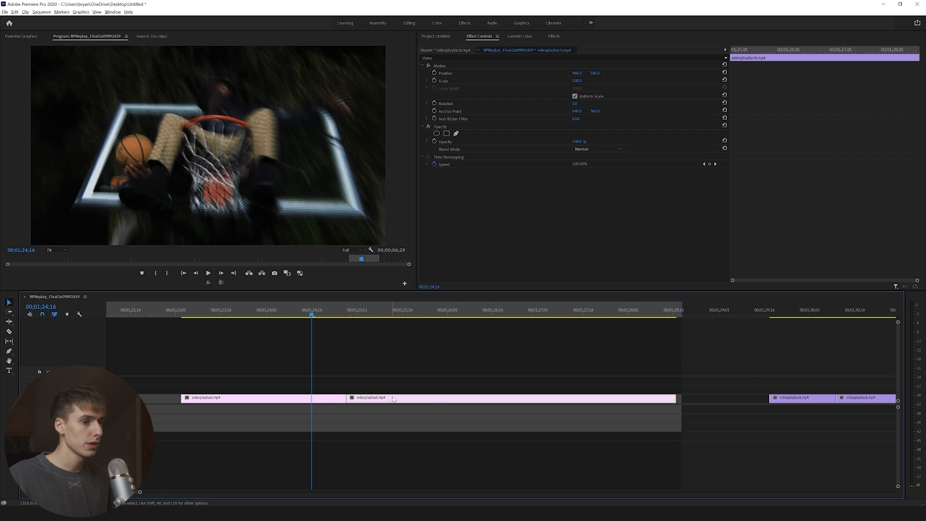
# Step: Stack a copy of the hooded figure clip on V2 and apply the Crop effect to it
pyautogui.click(554, 35)
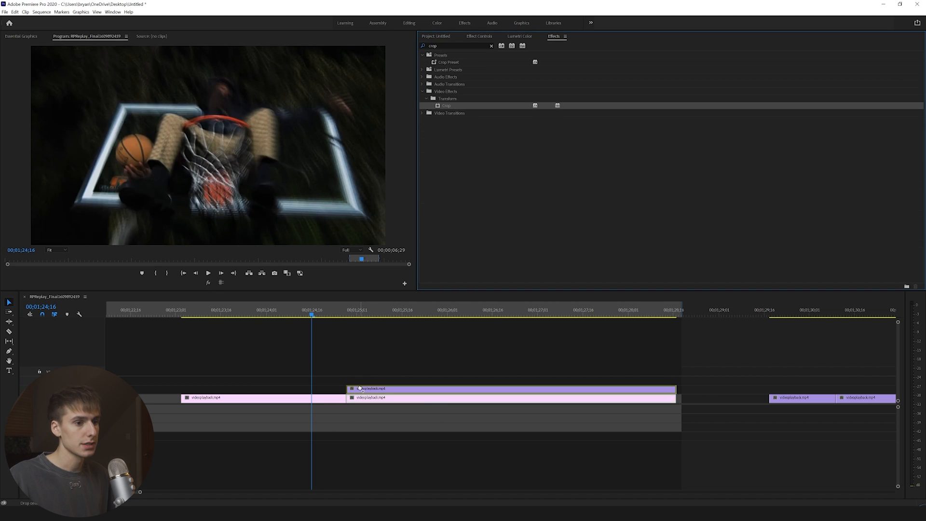
pyautogui.rightClick(364, 388)
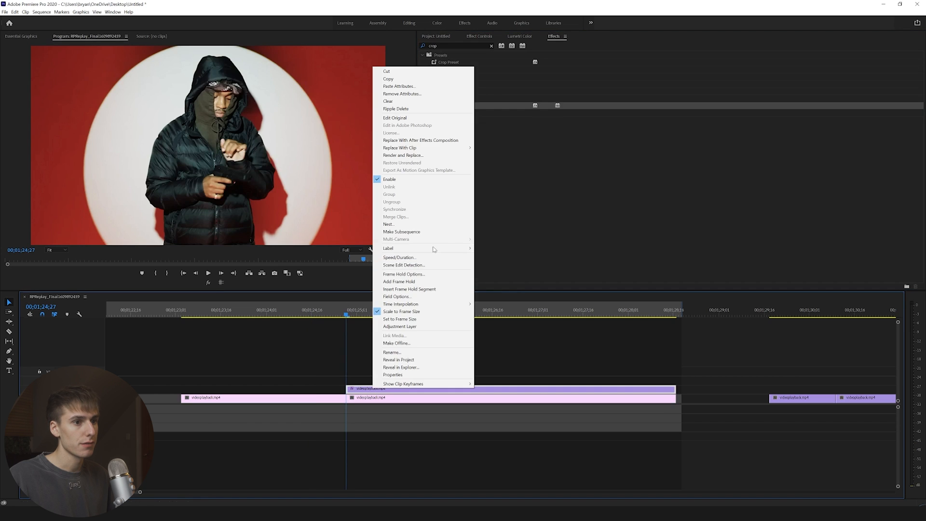
pyautogui.moveTo(413, 281)
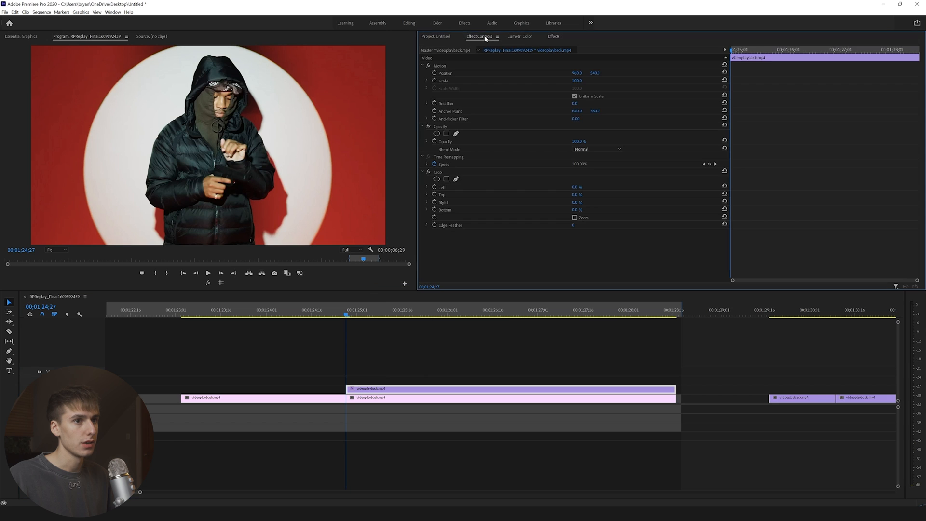
# Step: Add a freeform pen mask on Crop at 50% zoom and trace points around the hooded figure
pyautogui.click(447, 180)
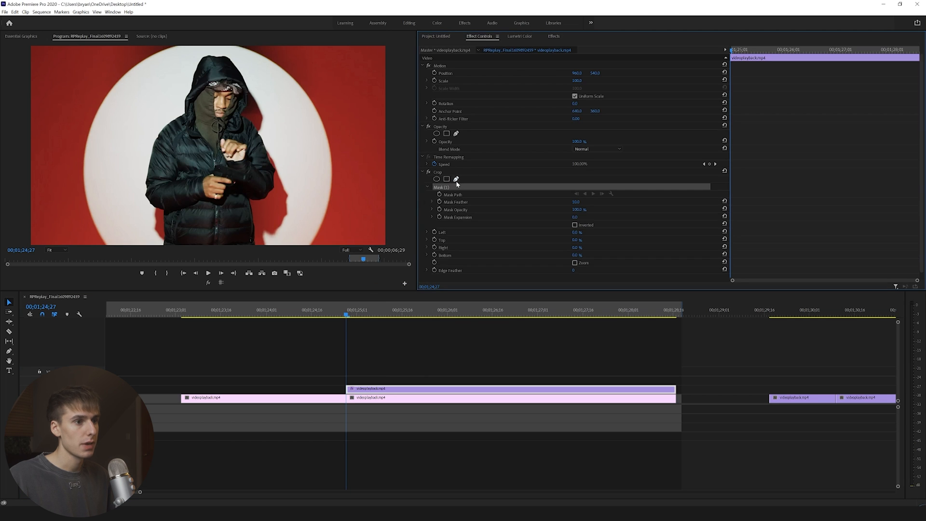
pyautogui.moveTo(64, 256)
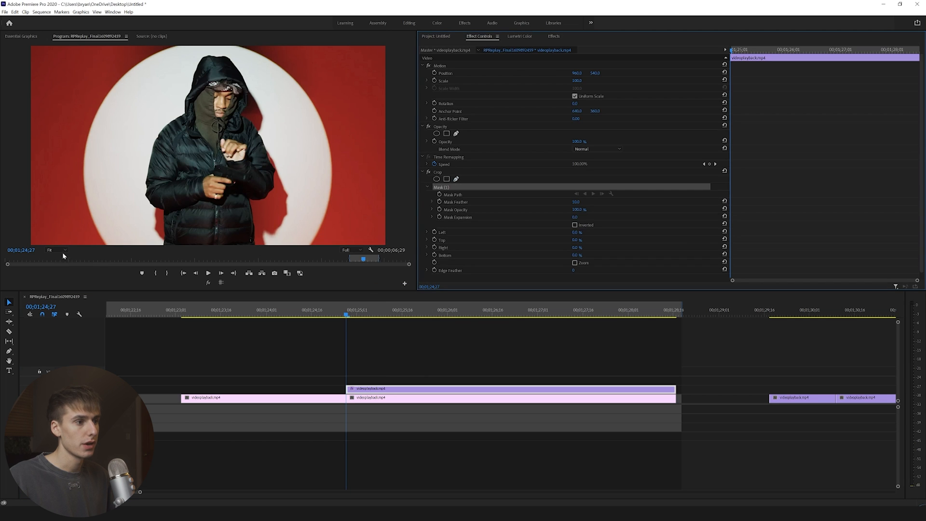
pyautogui.click(56, 249)
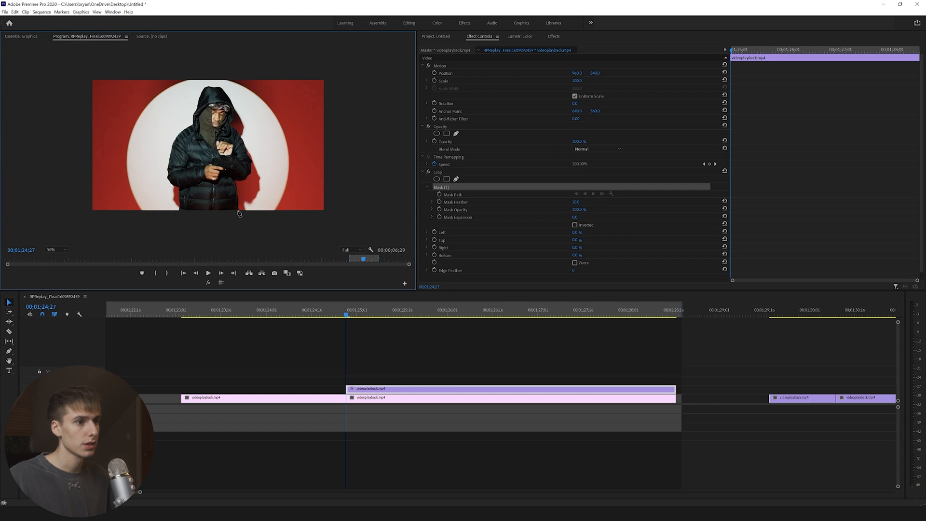
pyautogui.moveTo(239, 211)
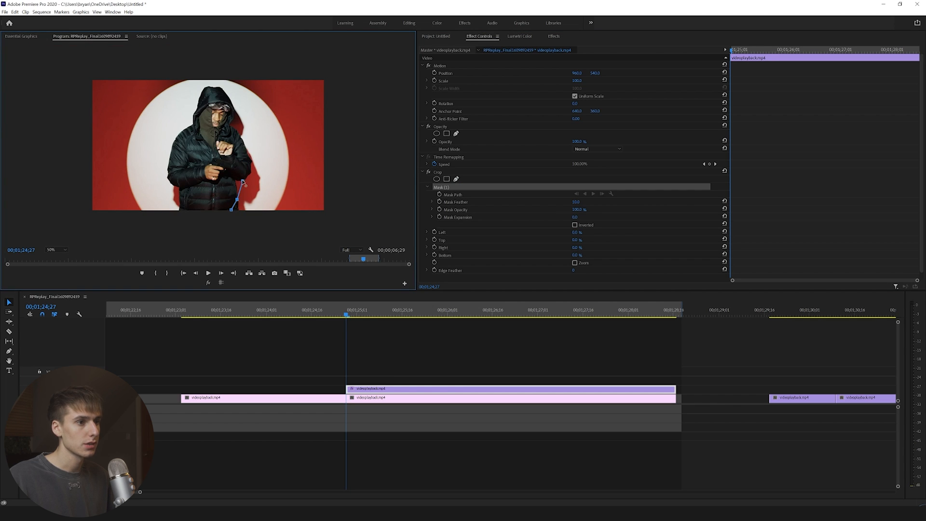
pyautogui.click(56, 248)
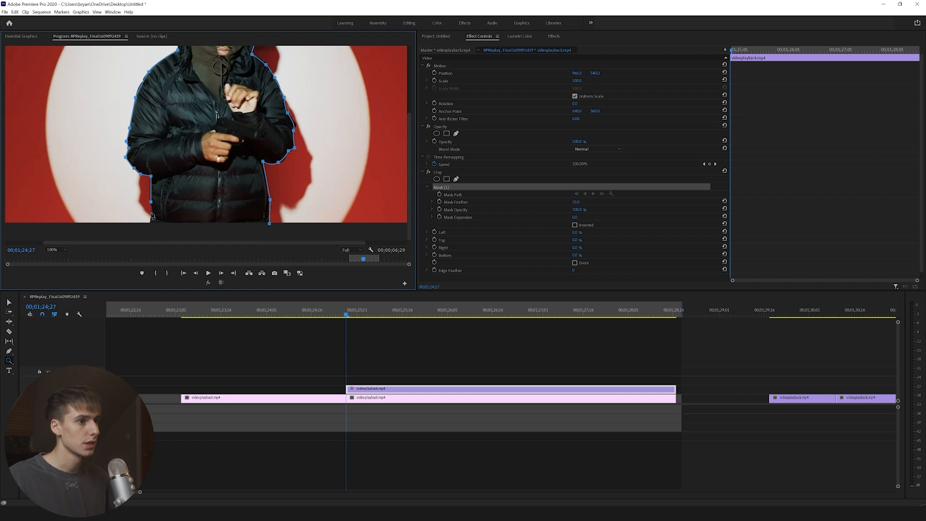
pyautogui.moveTo(149, 230)
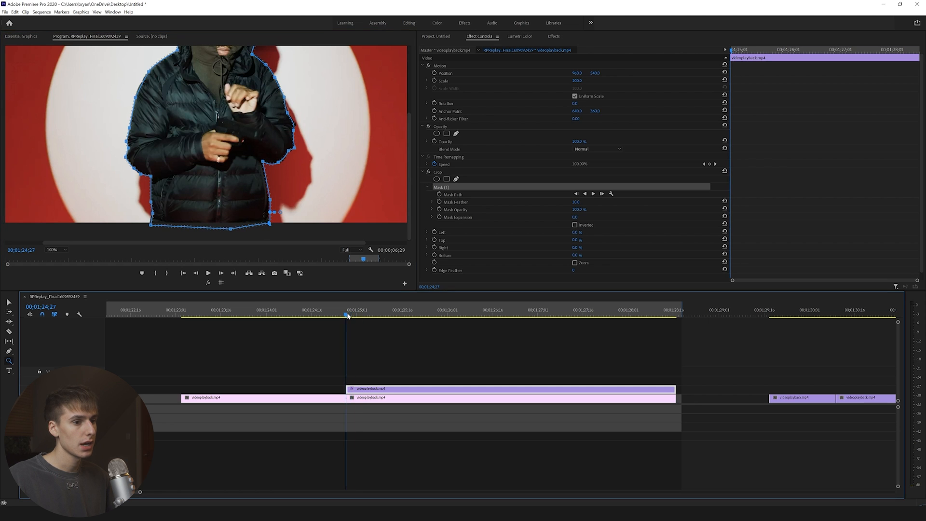
pyautogui.click(56, 249)
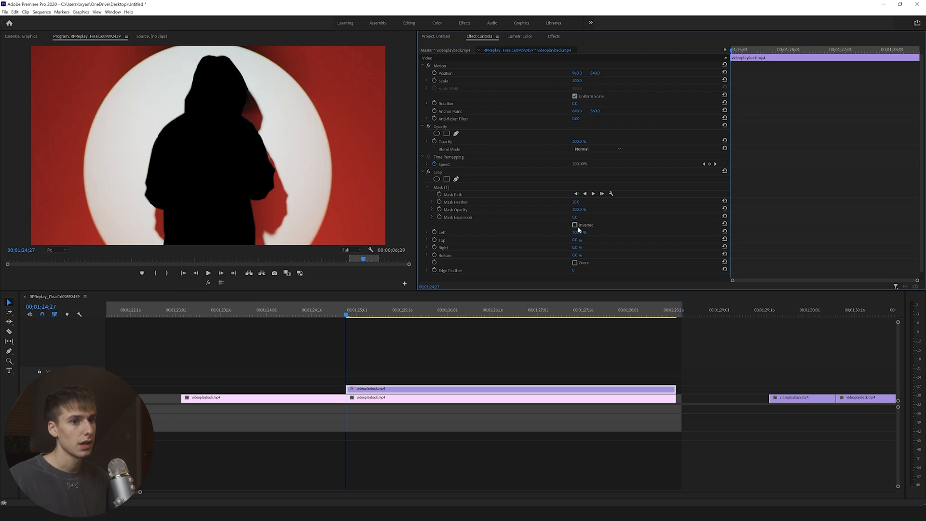
# Step: Invert the mask to keep only the figure and adjust its Mask Expansion amount
pyautogui.click(574, 225)
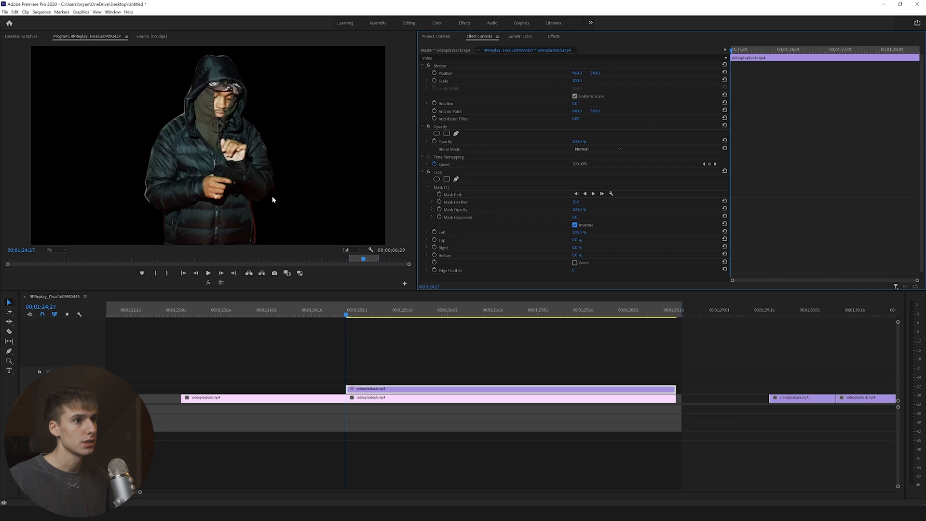
pyautogui.moveTo(578, 209)
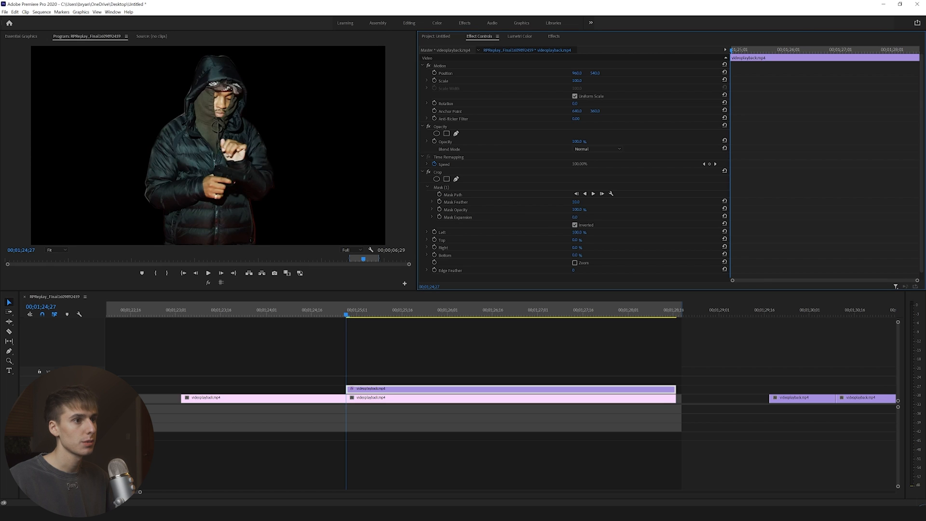
pyautogui.click(576, 217)
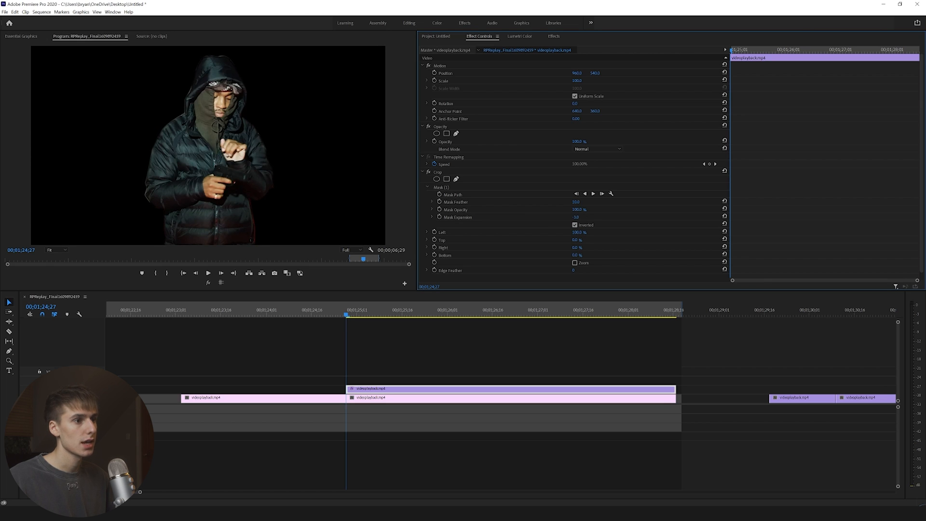
pyautogui.click(575, 217)
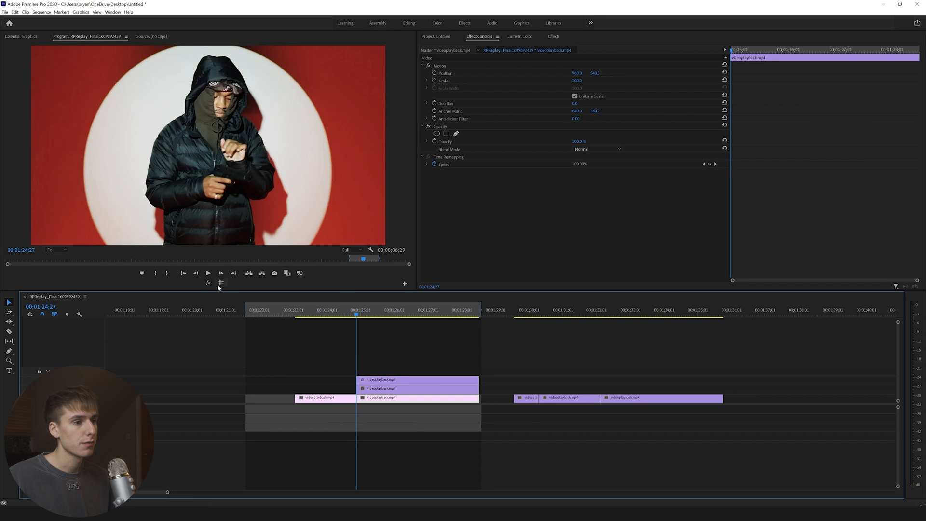
pyautogui.moveTo(195, 273)
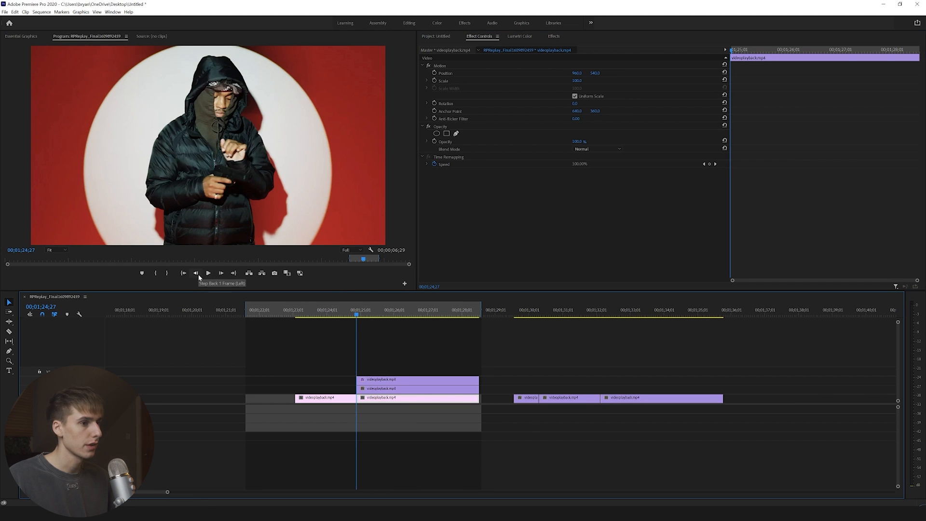
# Step: Step back two frames before the cut and move the cutout clip to start there
pyautogui.click(196, 273)
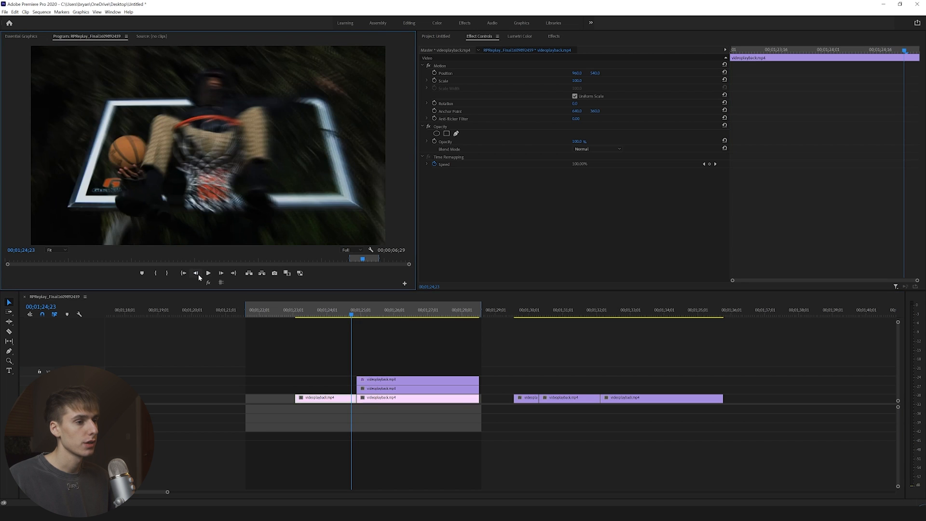
pyautogui.click(196, 272)
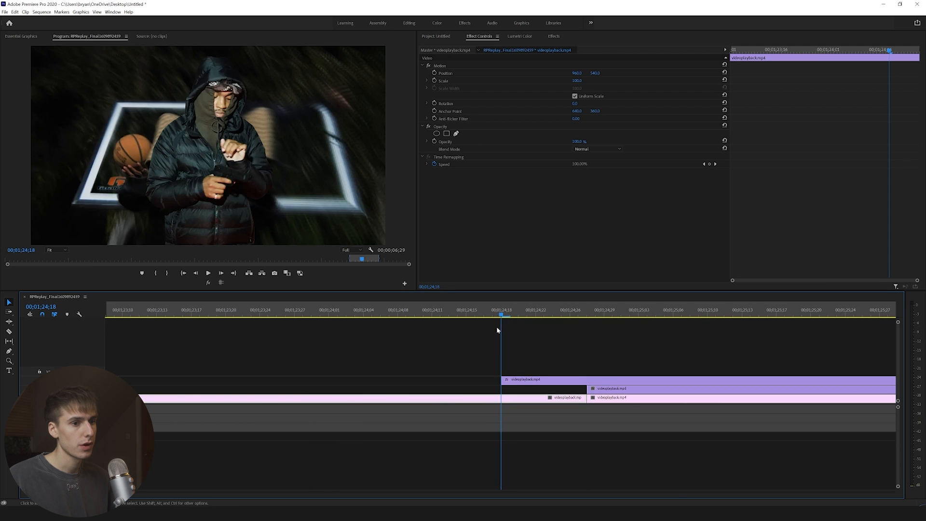
pyautogui.moveTo(190, 287)
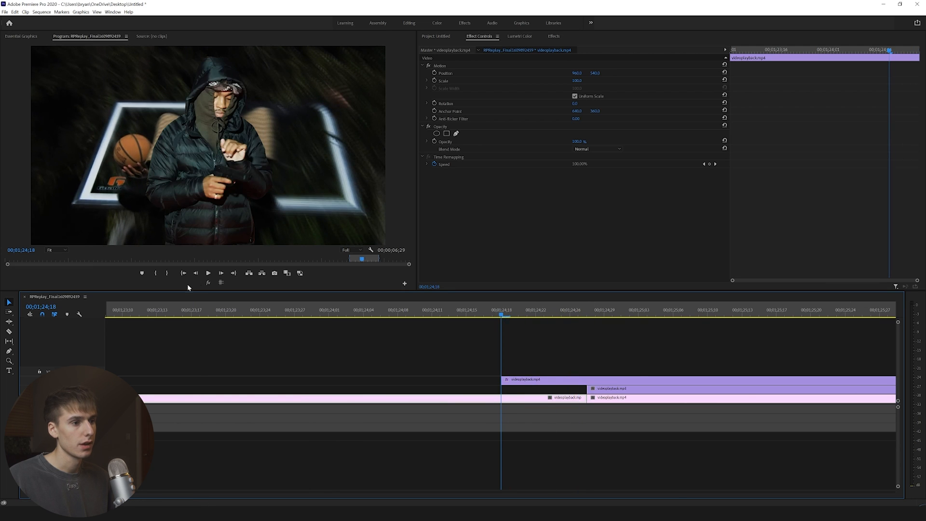
pyautogui.click(570, 314)
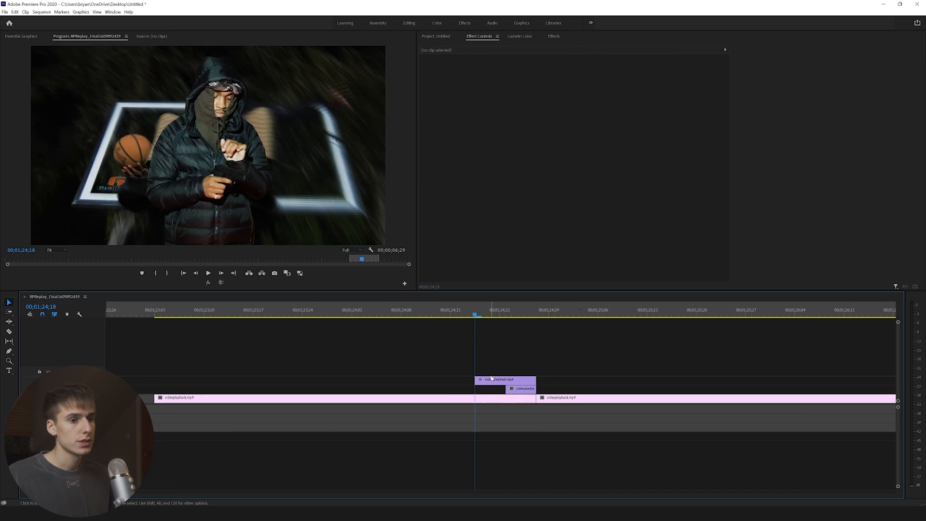
pyautogui.click(505, 380)
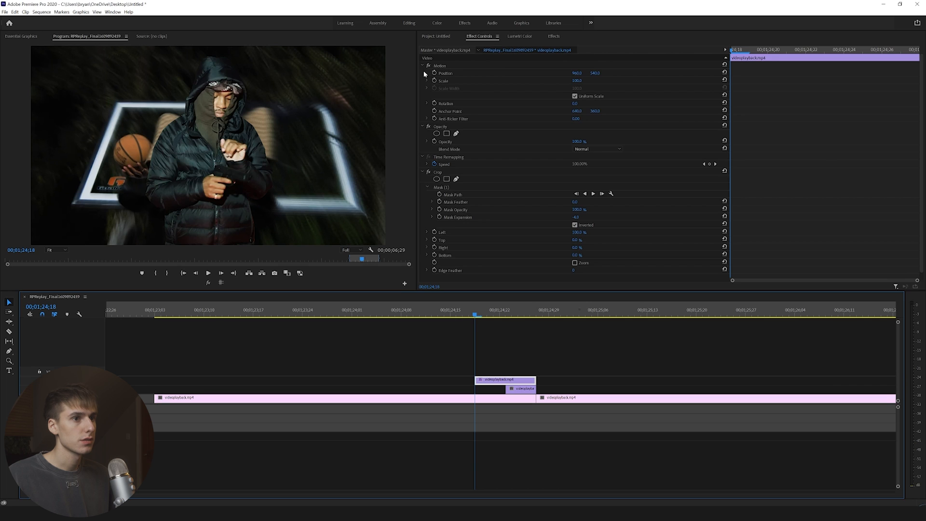
# Step: Find Transform by searching 'trans' in Effects and apply it to the top cutout clip
pyautogui.click(554, 36)
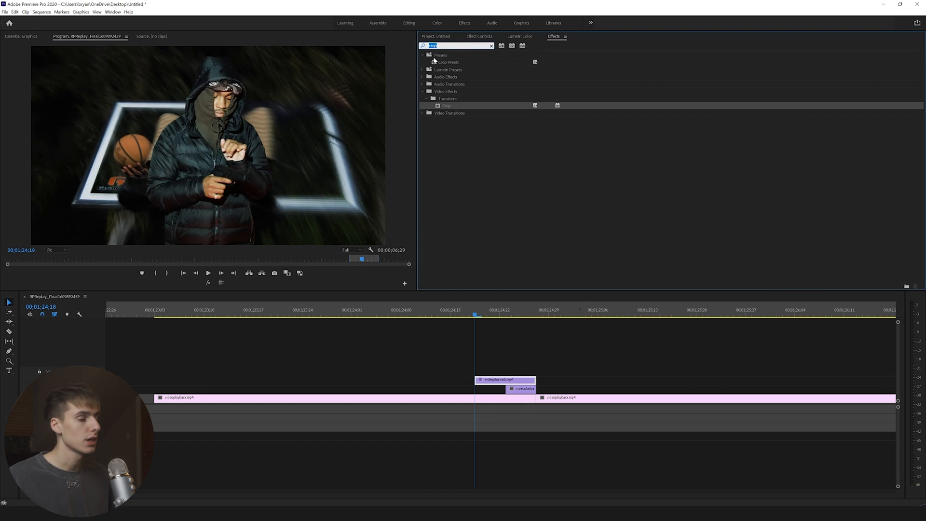
pyautogui.write('transfor')
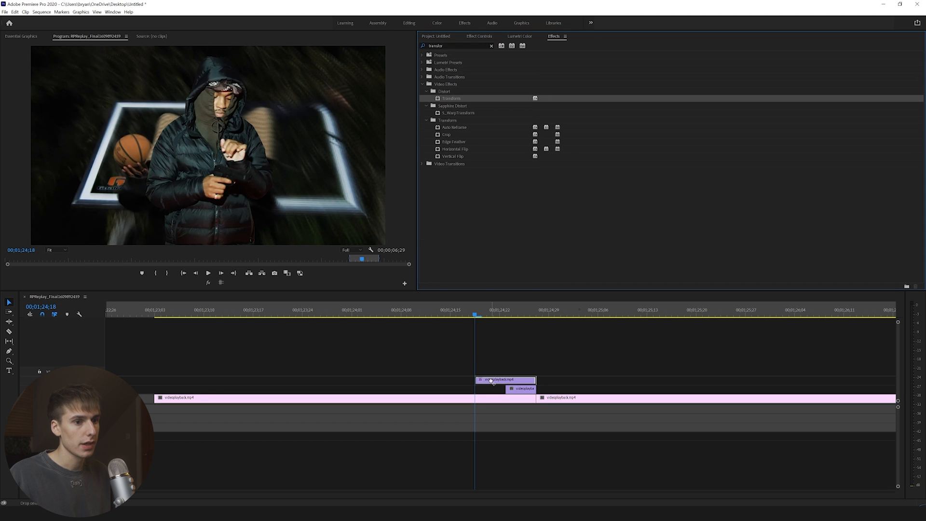
pyautogui.click(479, 35)
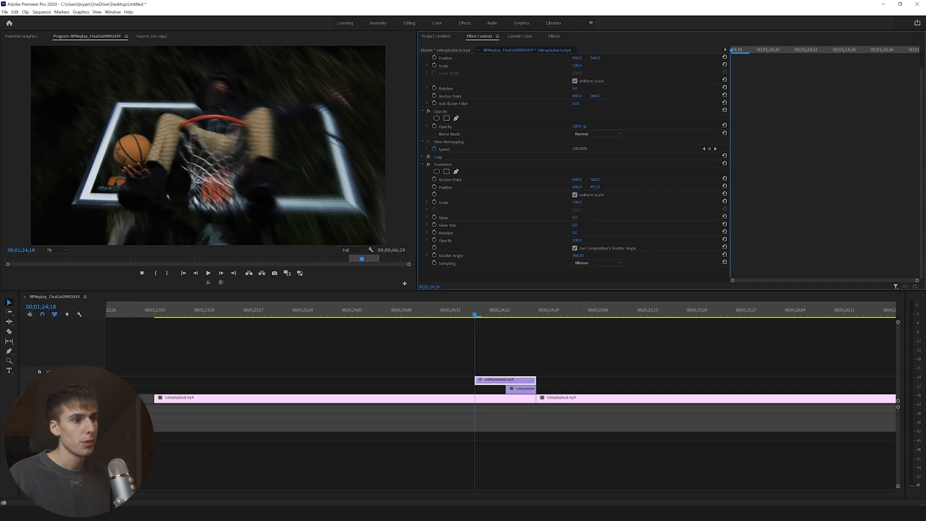
# Step: Keyframe Transform Position from low to centre with eased keyframes and shutter-angle motion blur
pyautogui.click(595, 186)
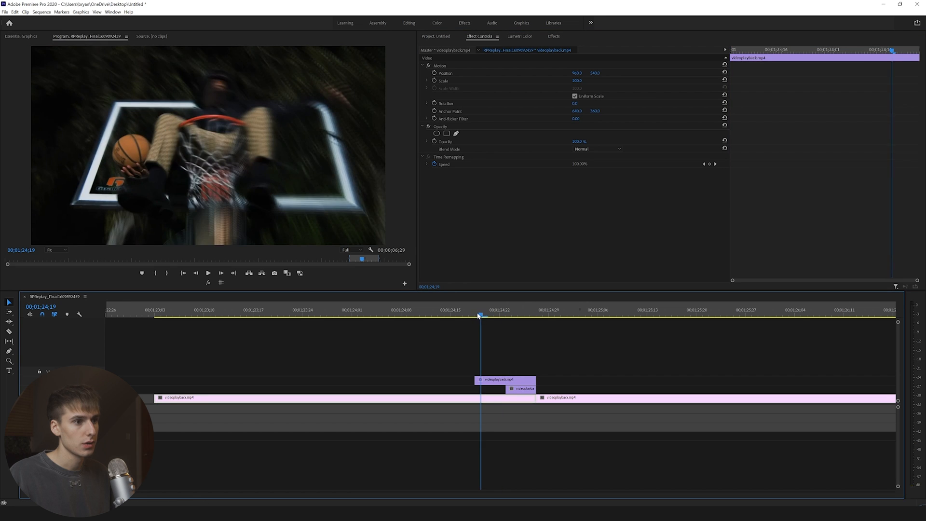
pyautogui.click(475, 309)
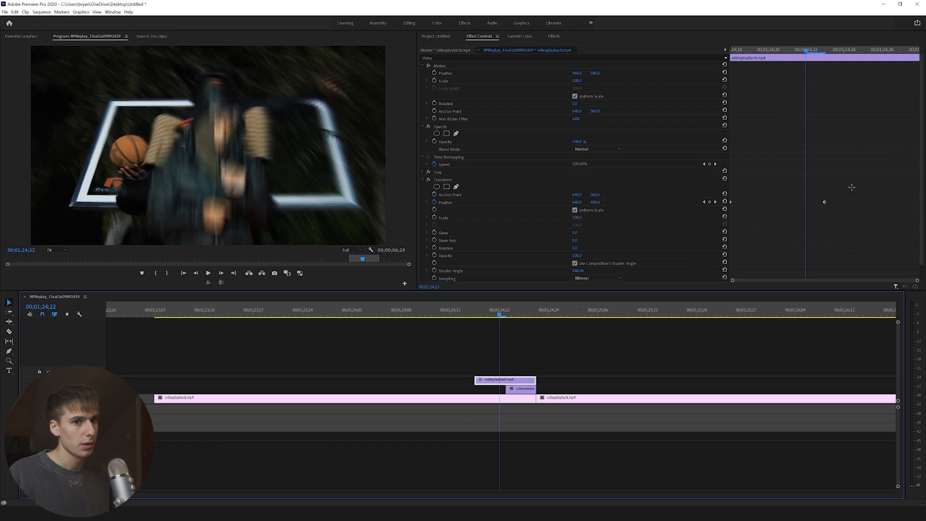
pyautogui.rightClick(851, 201)
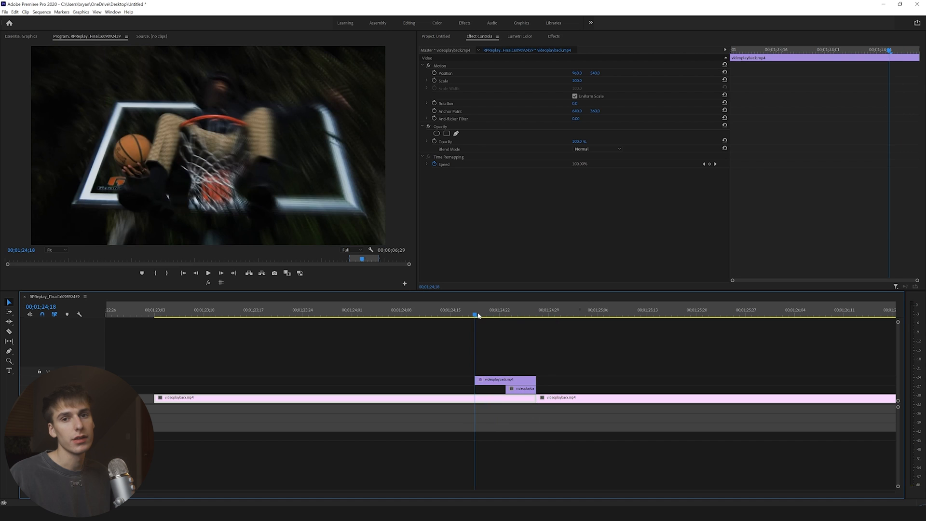
pyautogui.click(499, 315)
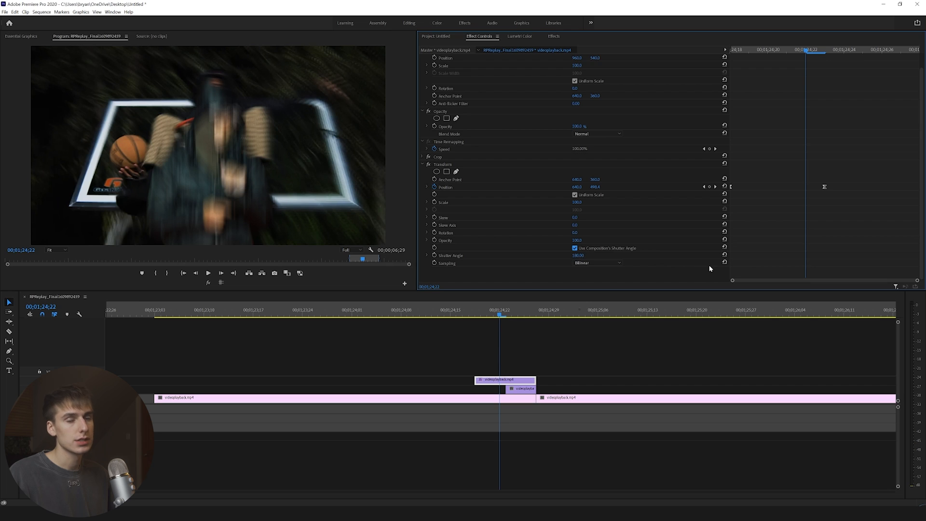
pyautogui.moveTo(675, 261)
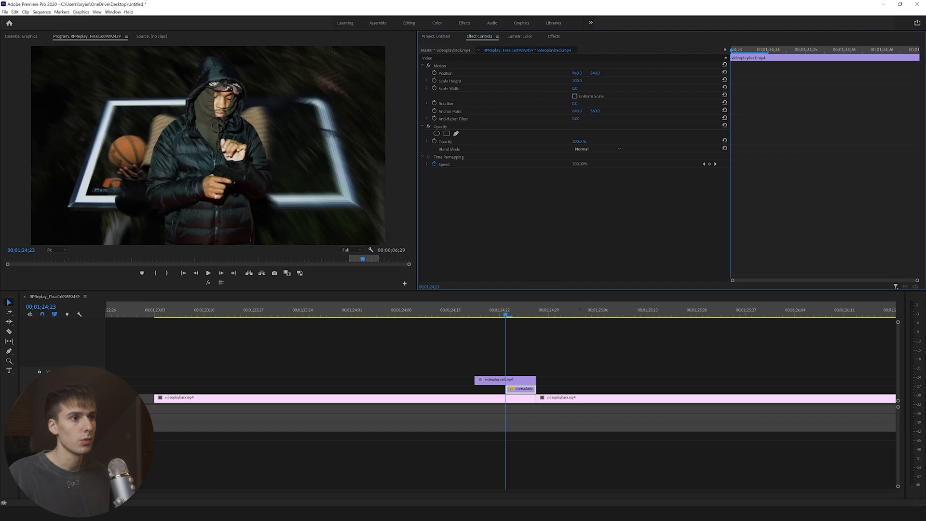
pyautogui.moveTo(585, 89)
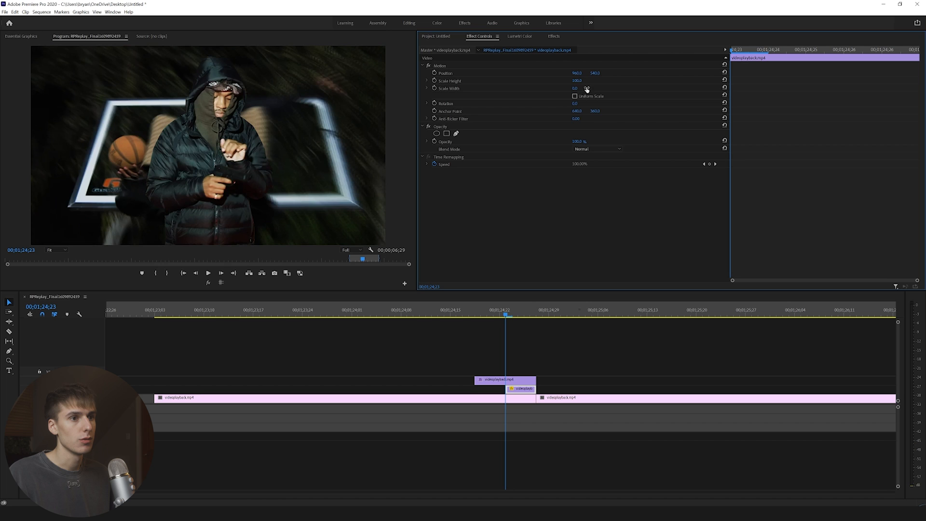
# Step: Keyframe the background clip's Scale Width at 0 with Uniform Scale off
pyautogui.click(449, 88)
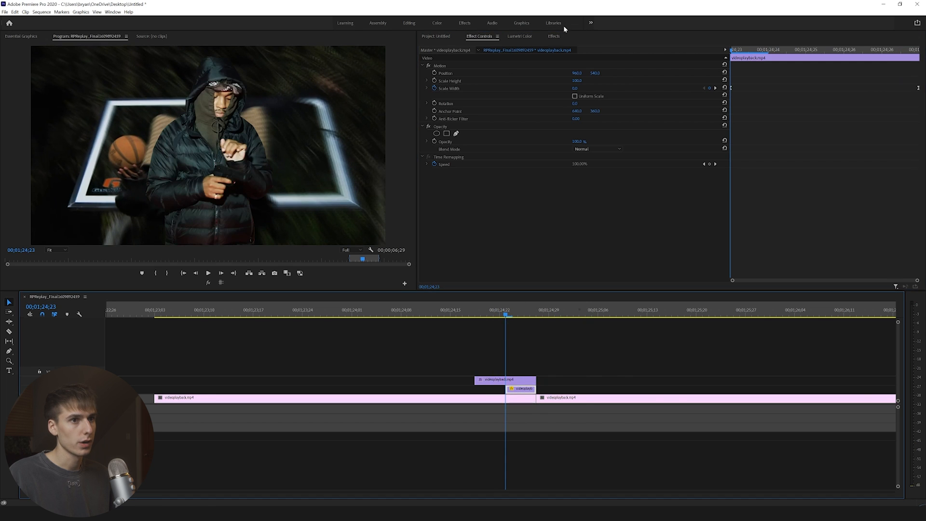
pyautogui.click(554, 36)
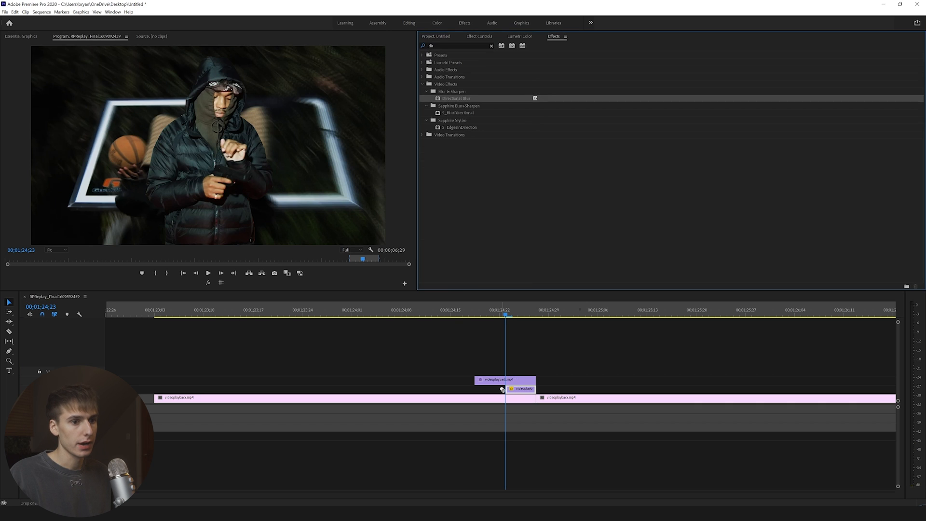
# Step: Apply Directional Blur at 90° to the background clip and keyframe Blur Length from high down to 0
pyautogui.click(504, 379)
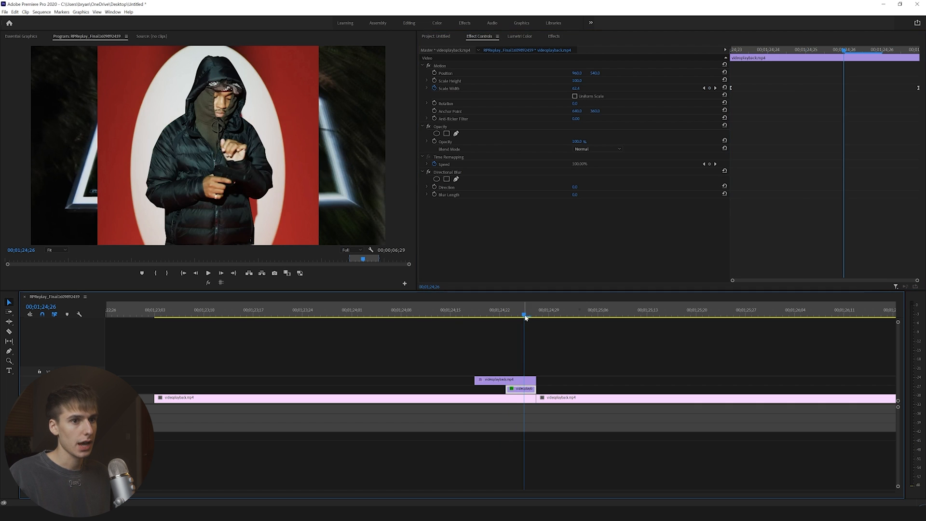
pyautogui.click(575, 194)
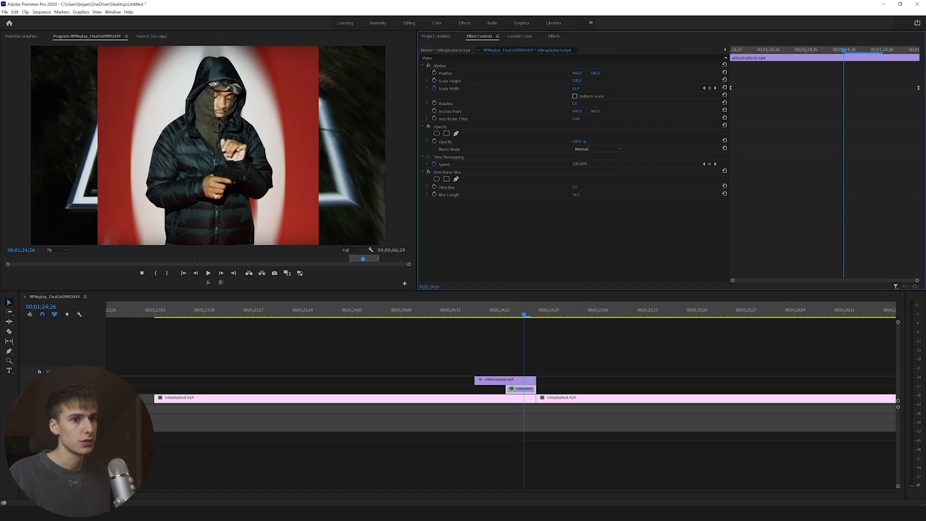
pyautogui.doubleClick(575, 186)
pyautogui.write('90')
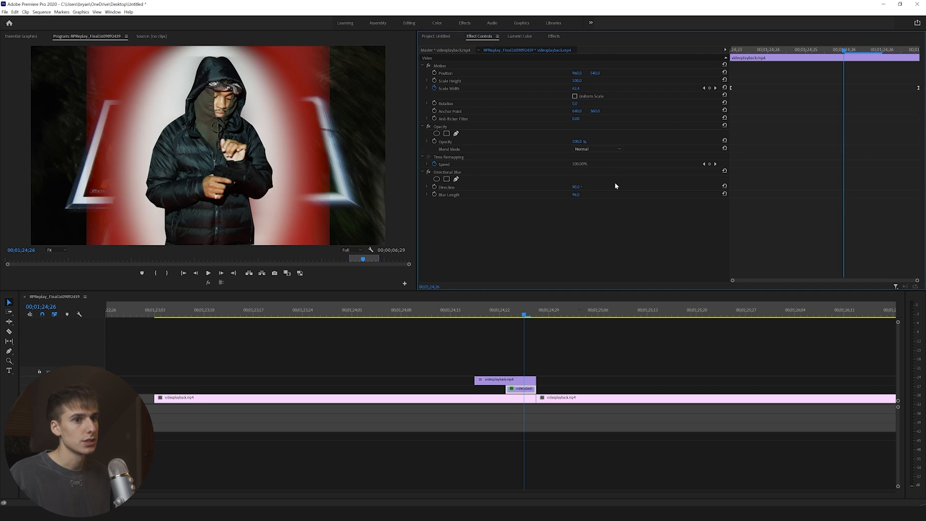
pyautogui.click(576, 195)
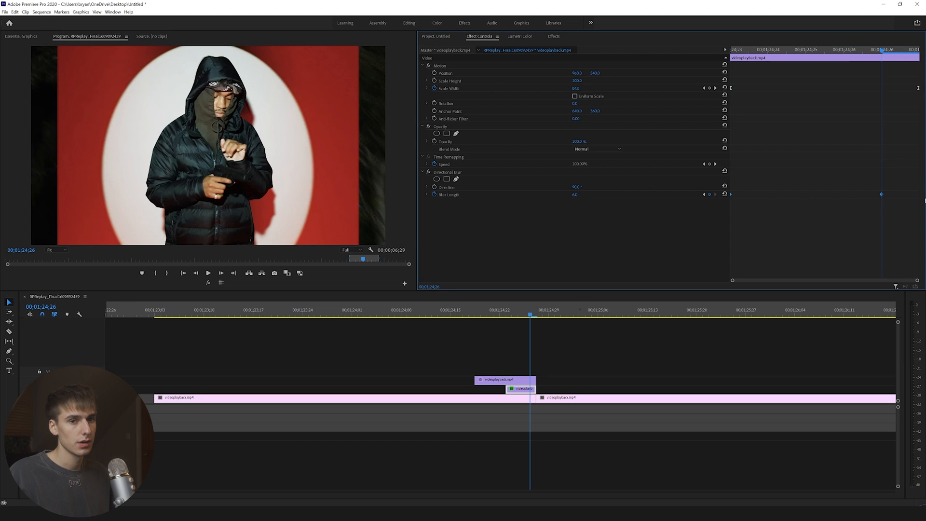
pyautogui.moveTo(835, 223)
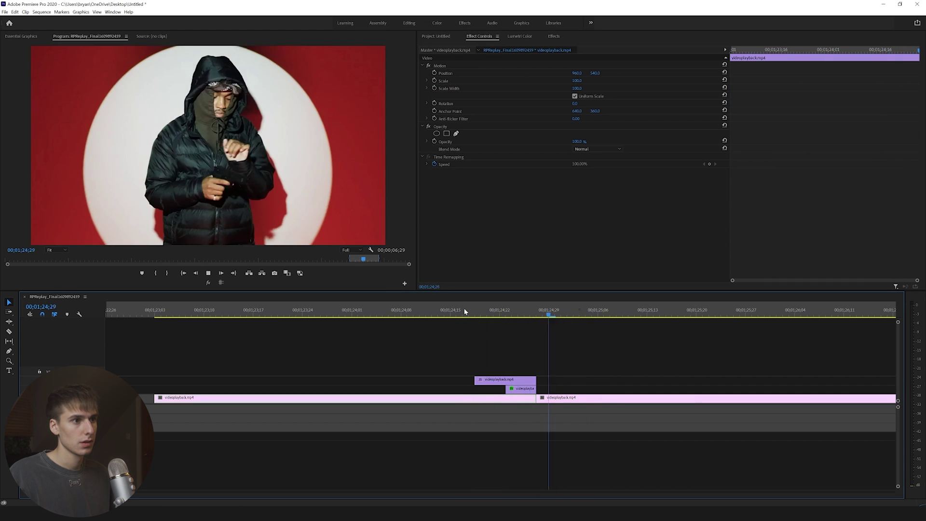
# Step: Drag the cutout clip's in point a few frames right and scrub to preview the slide-in
pyautogui.click(505, 310)
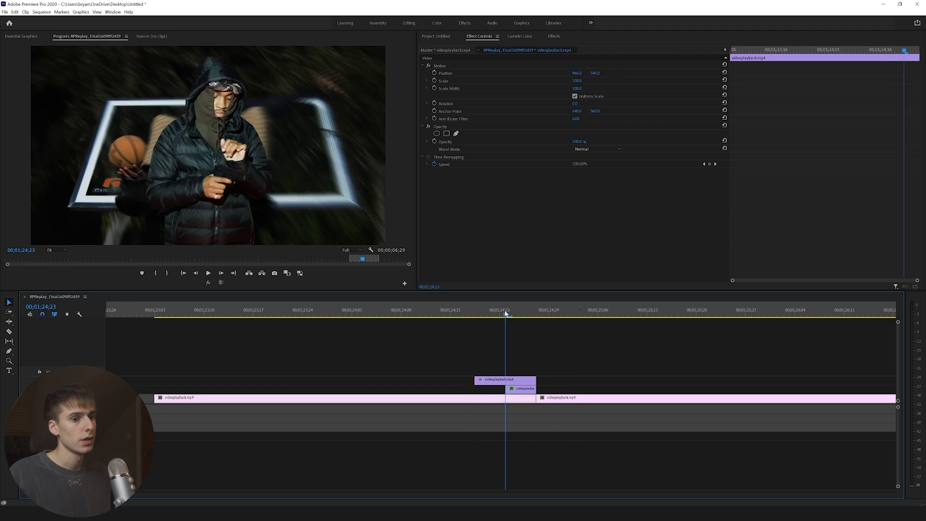
pyautogui.moveTo(514, 386)
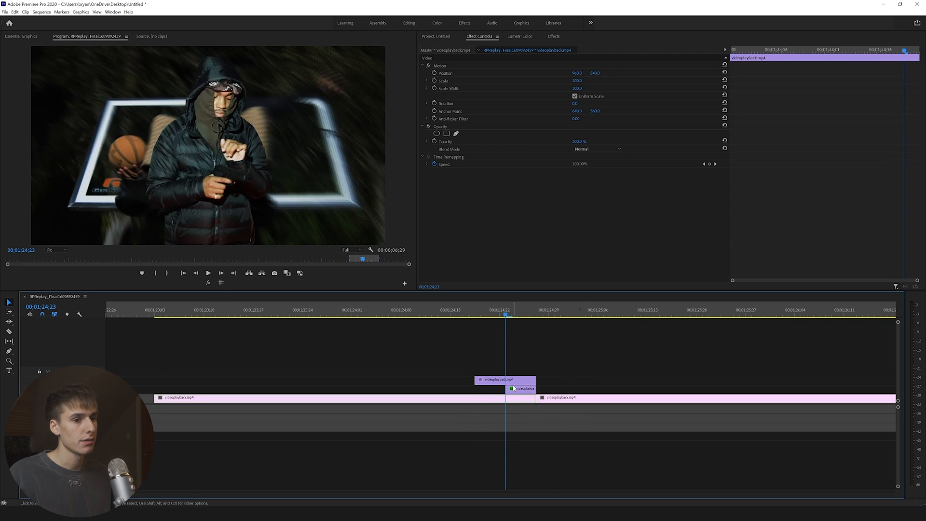
pyautogui.moveTo(207, 271)
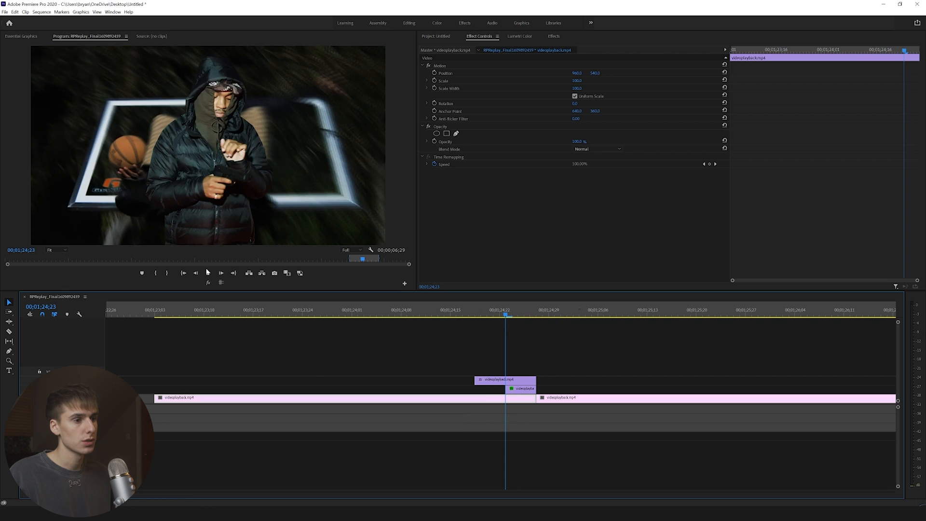
pyautogui.moveTo(196, 273)
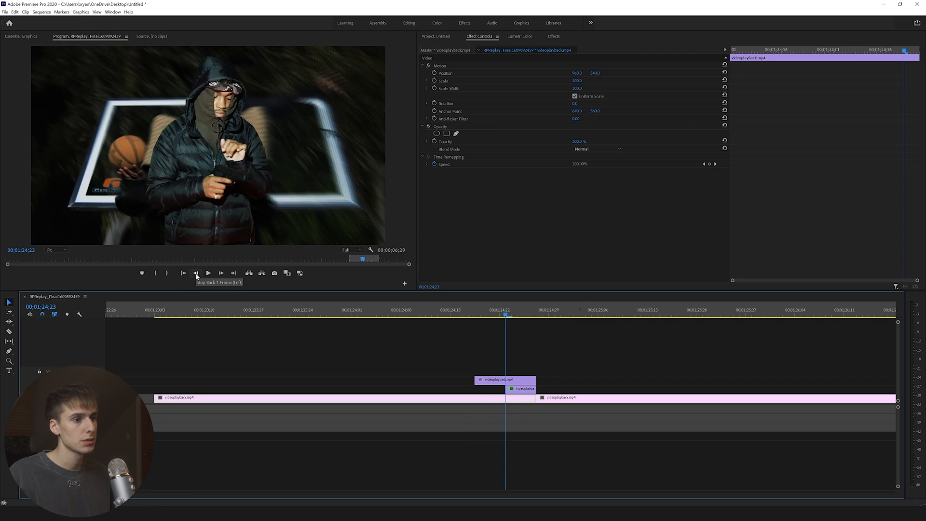
pyautogui.click(220, 273)
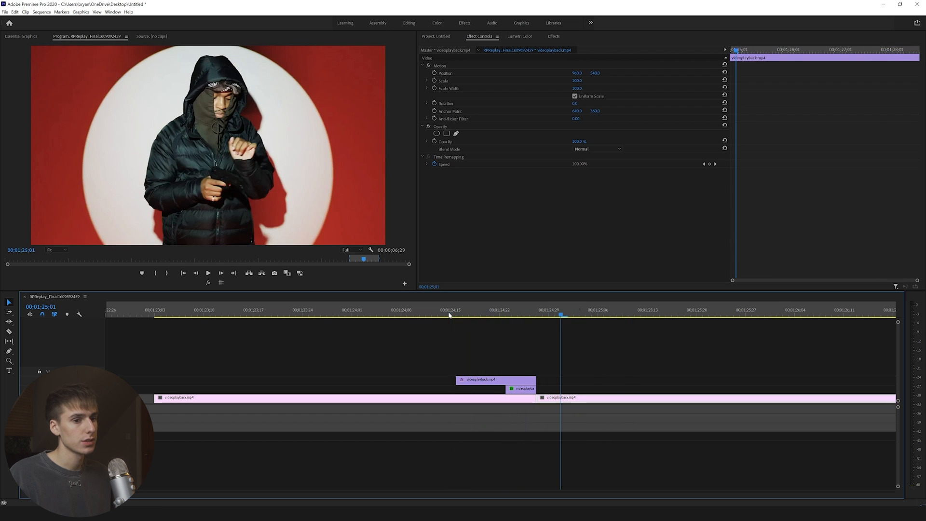
pyautogui.click(492, 309)
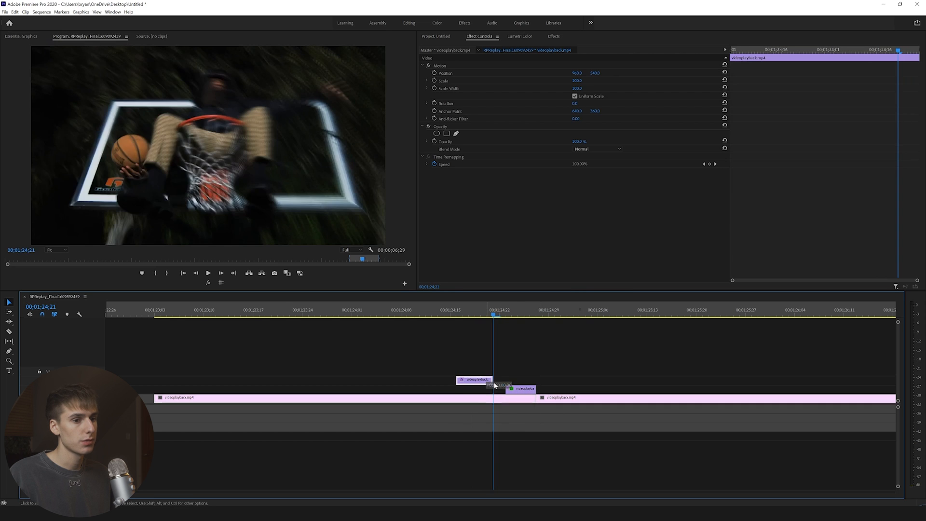
pyautogui.click(518, 310)
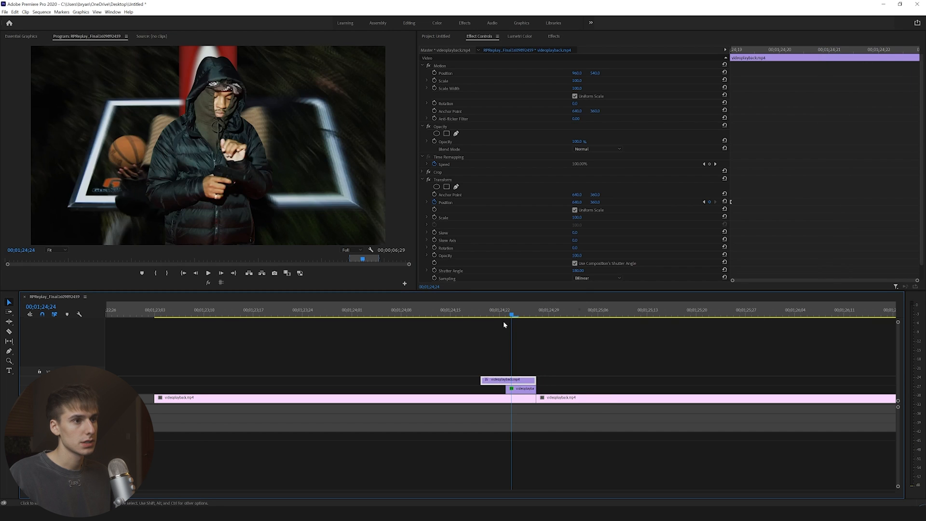
pyautogui.click(504, 316)
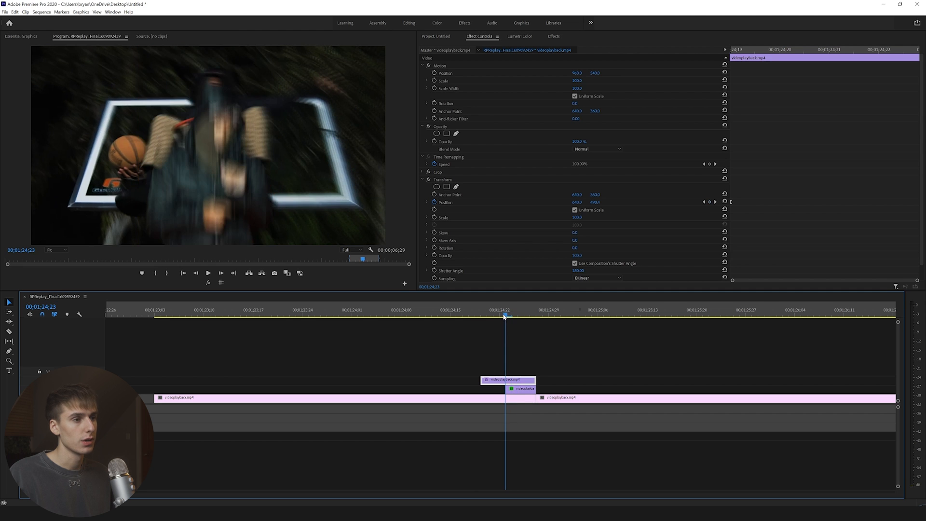